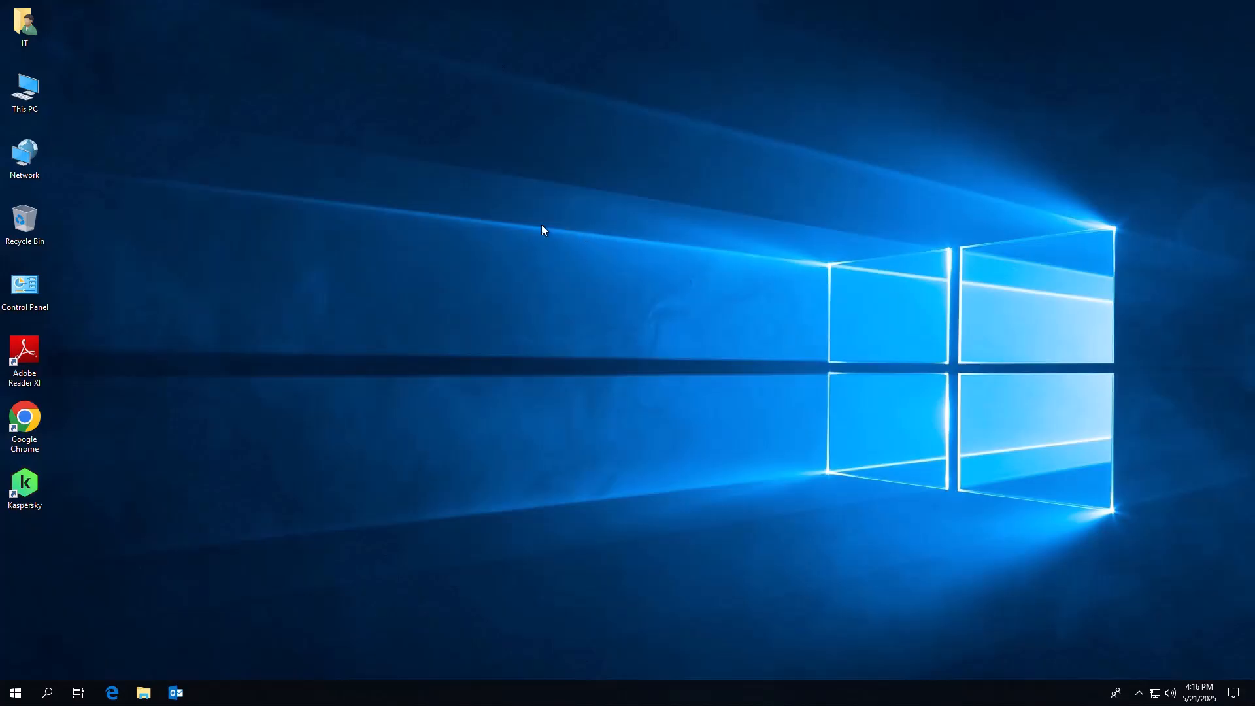
pyautogui.moveTo(294, 243)
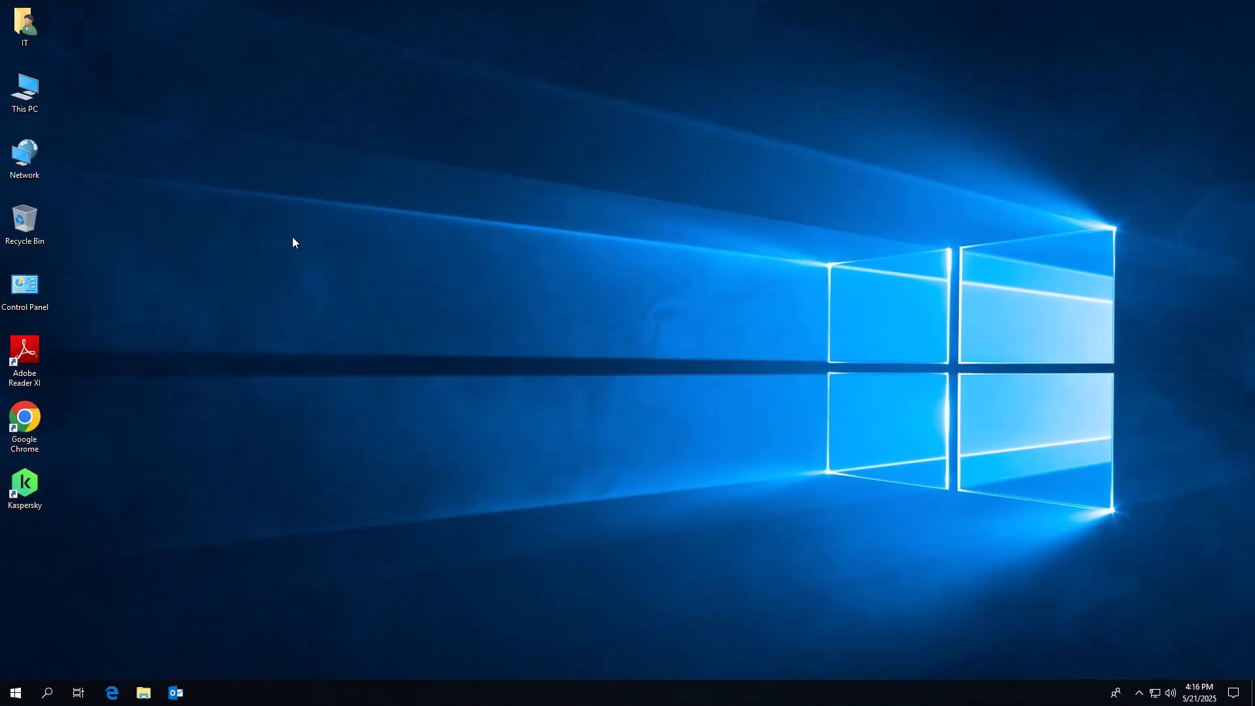
pyautogui.moveTo(280, 219)
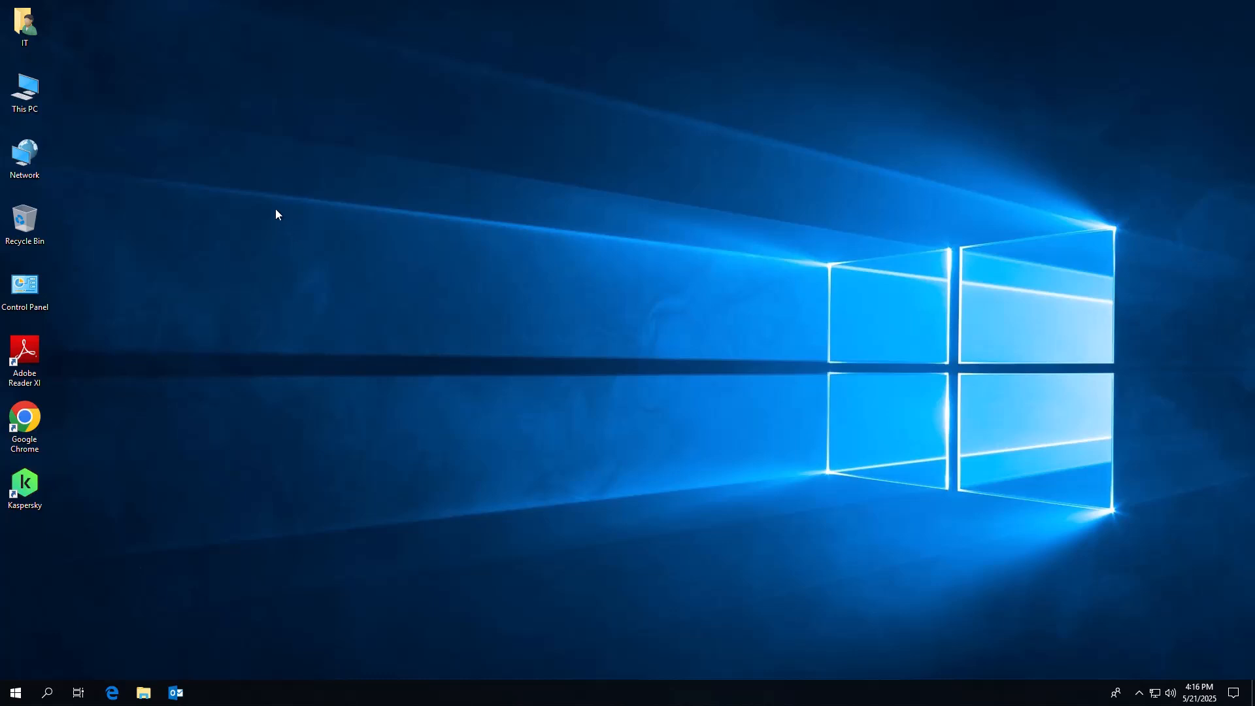
# - Refresh the Windows desktop from its shortcut menu
pyautogui.rightClick(276, 214)
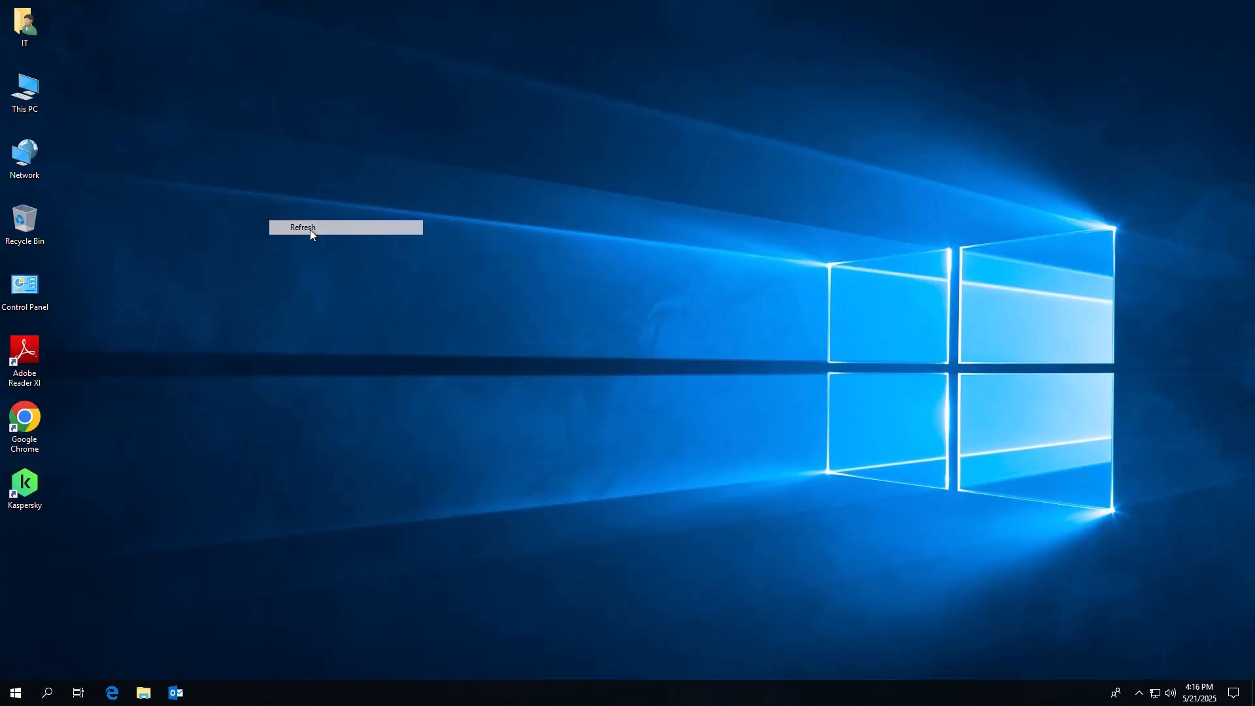
pyautogui.click(302, 228)
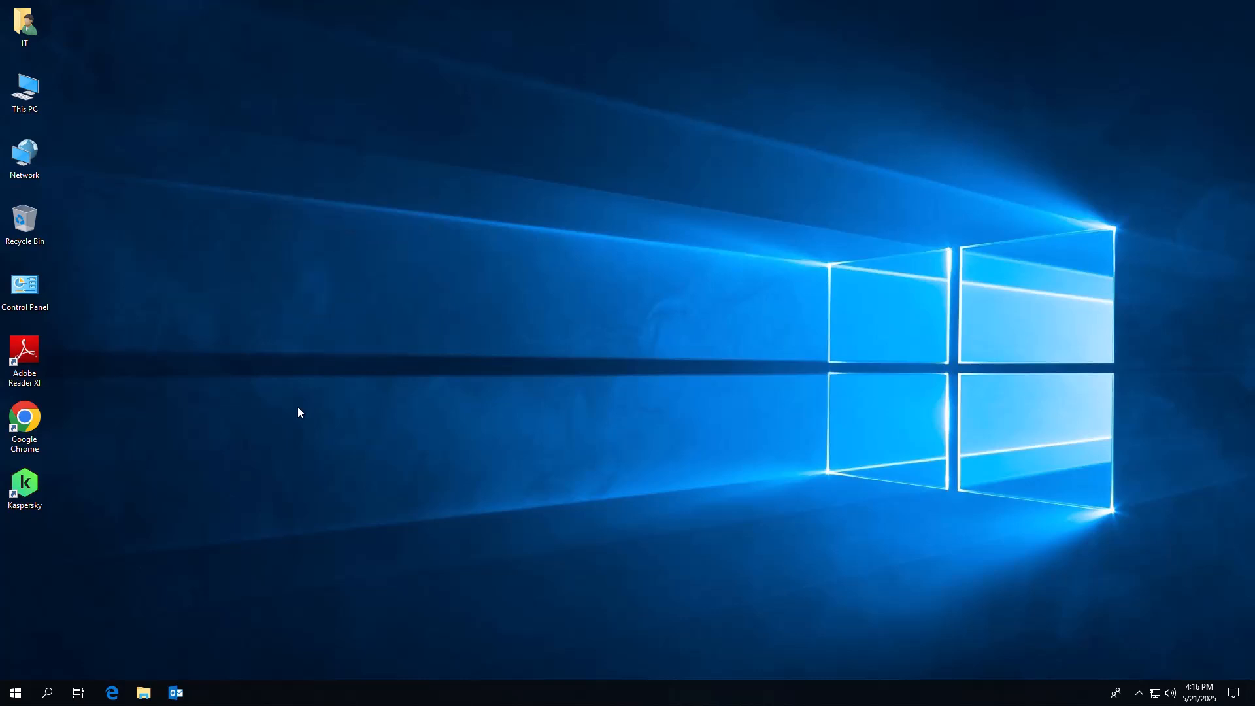
pyautogui.moveTo(694, 269)
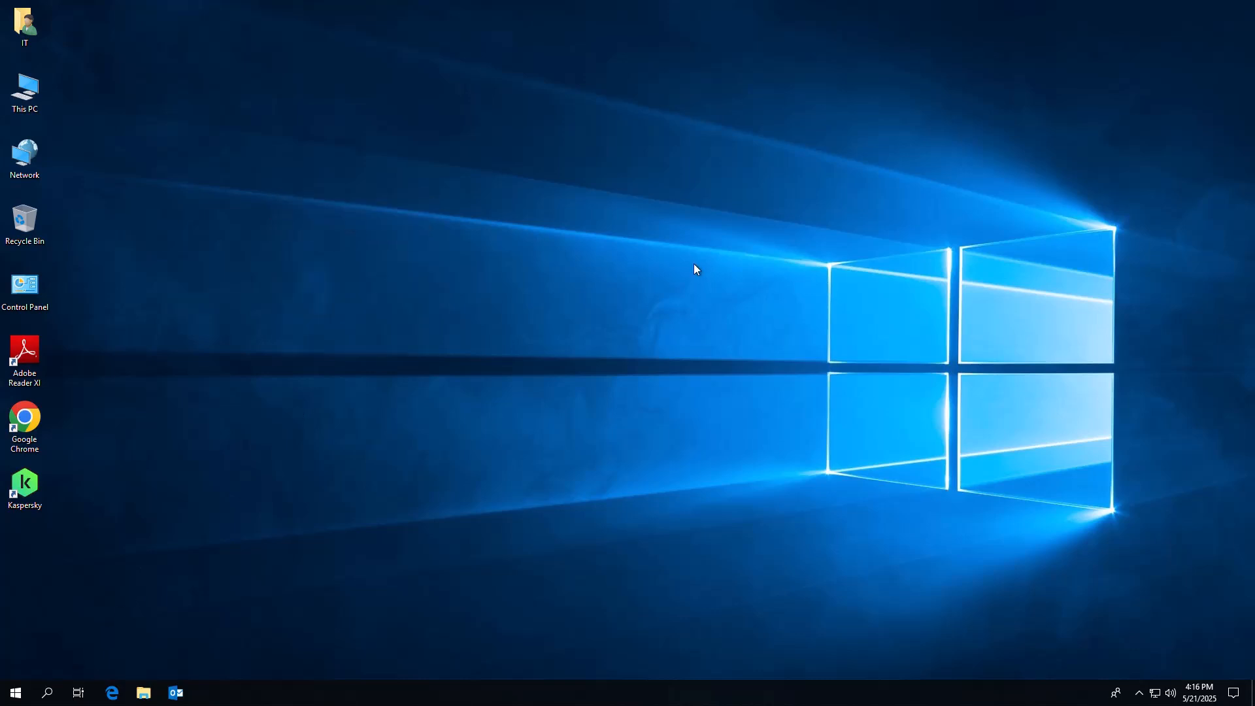
pyautogui.moveTo(603, 275)
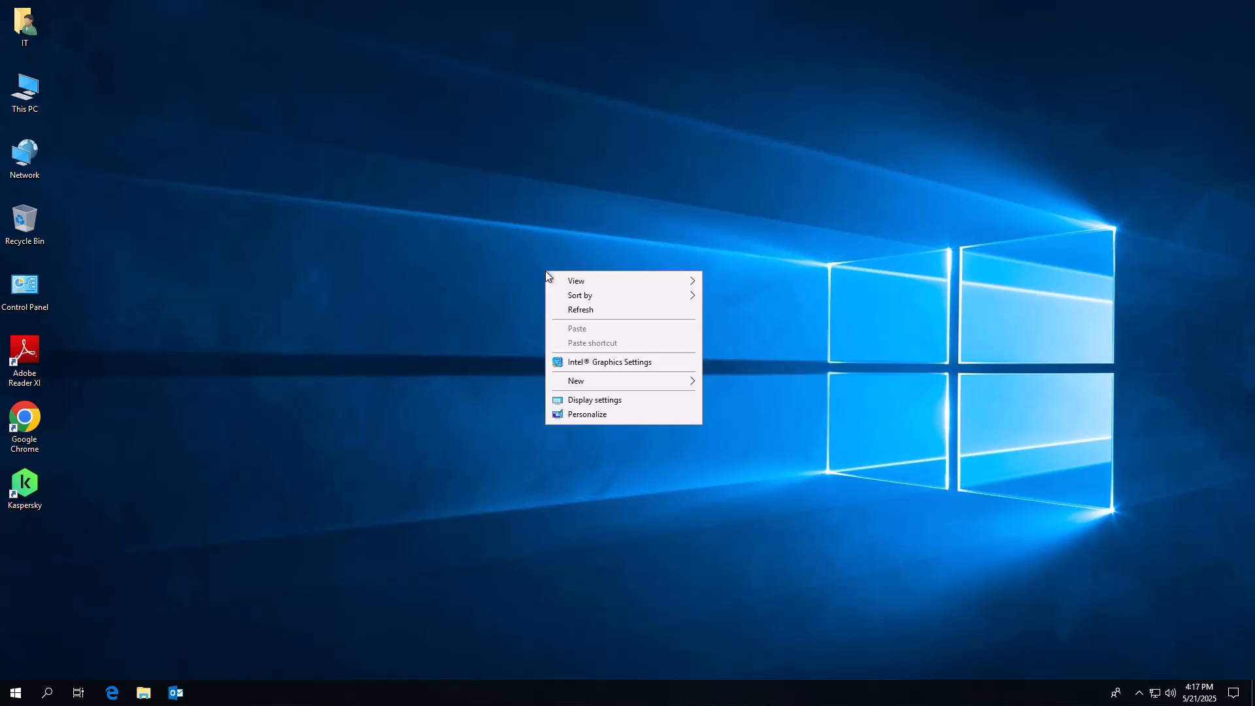
pyautogui.click(569, 308)
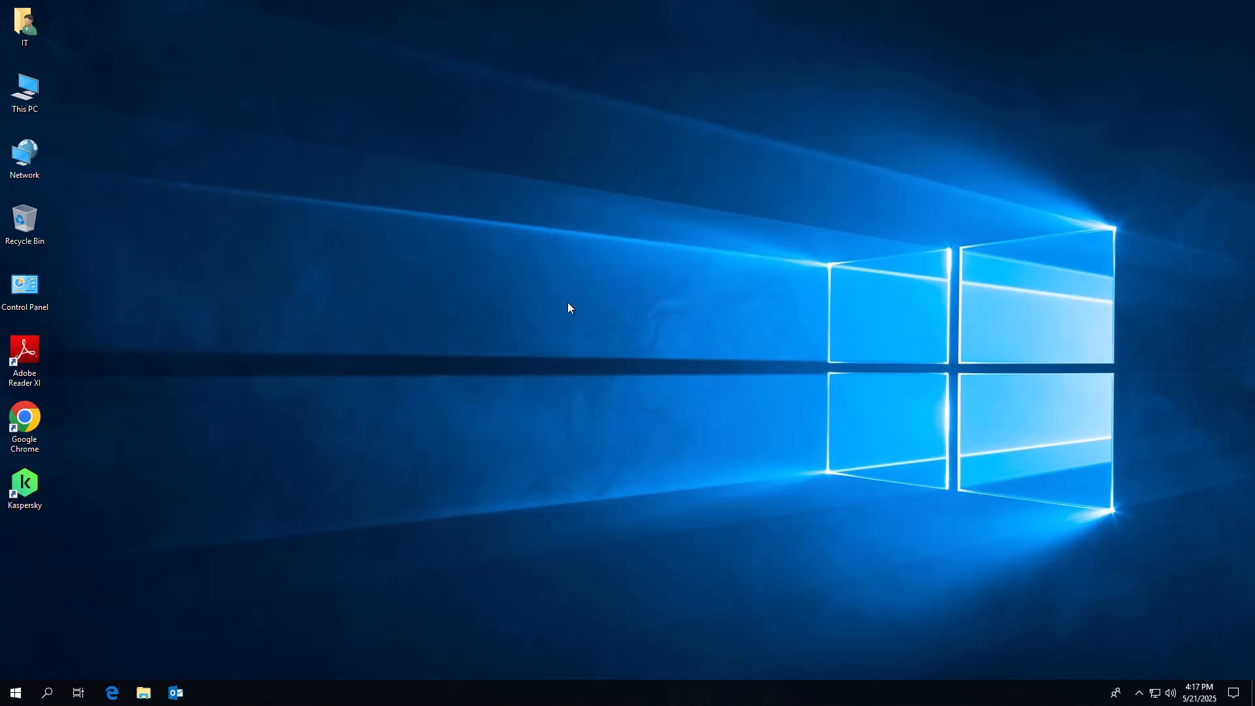
pyautogui.moveTo(15, 693)
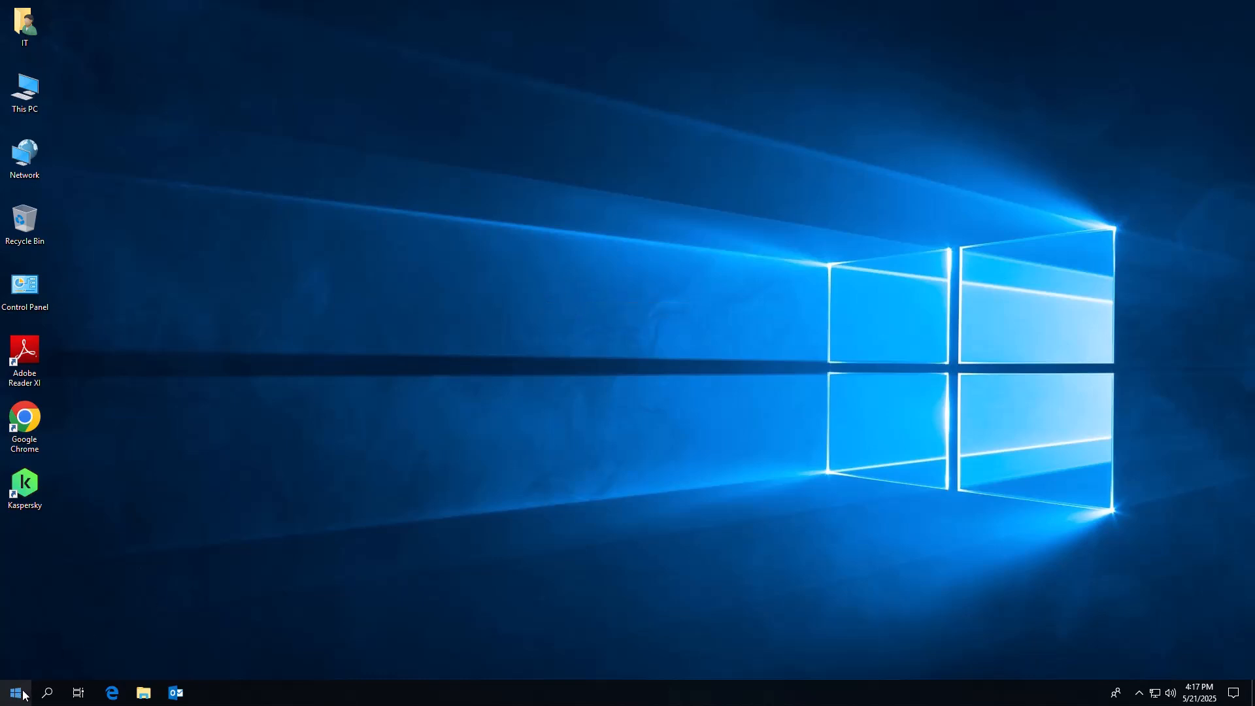
# - Launch Device Manager from the Start button's system-tools menu with administrator rights
pyautogui.rightClick(14, 692)
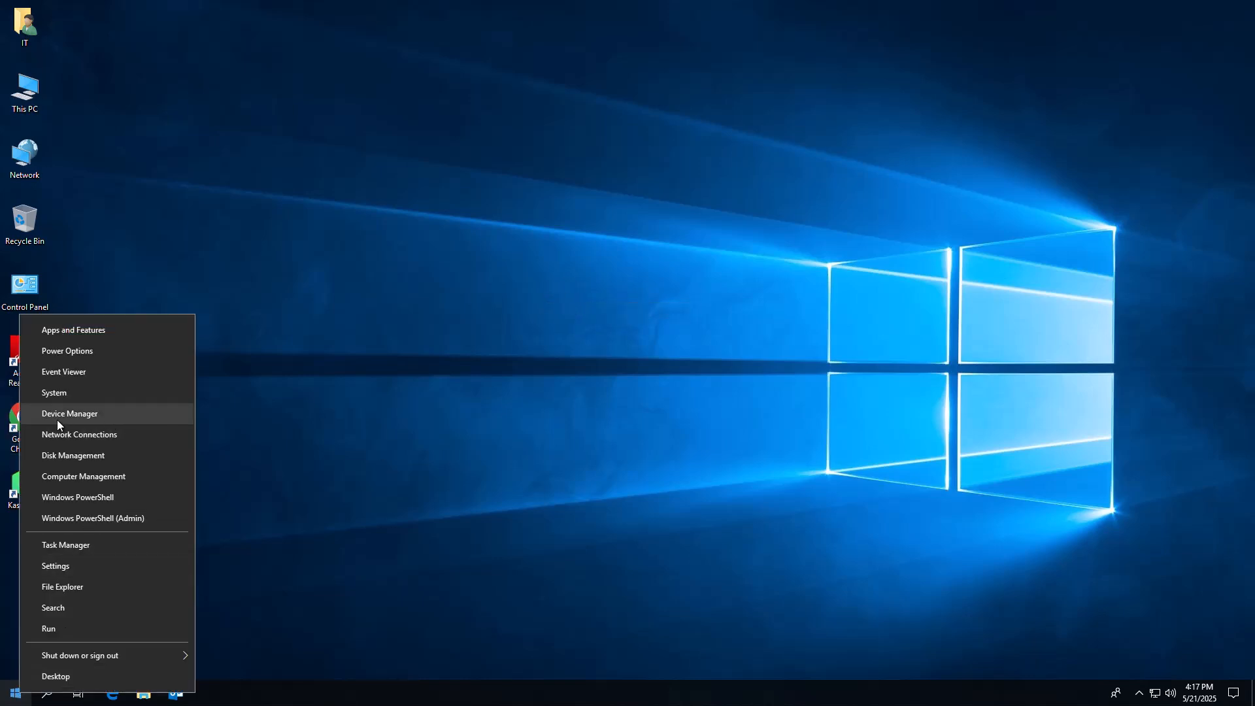
pyautogui.click(84, 476)
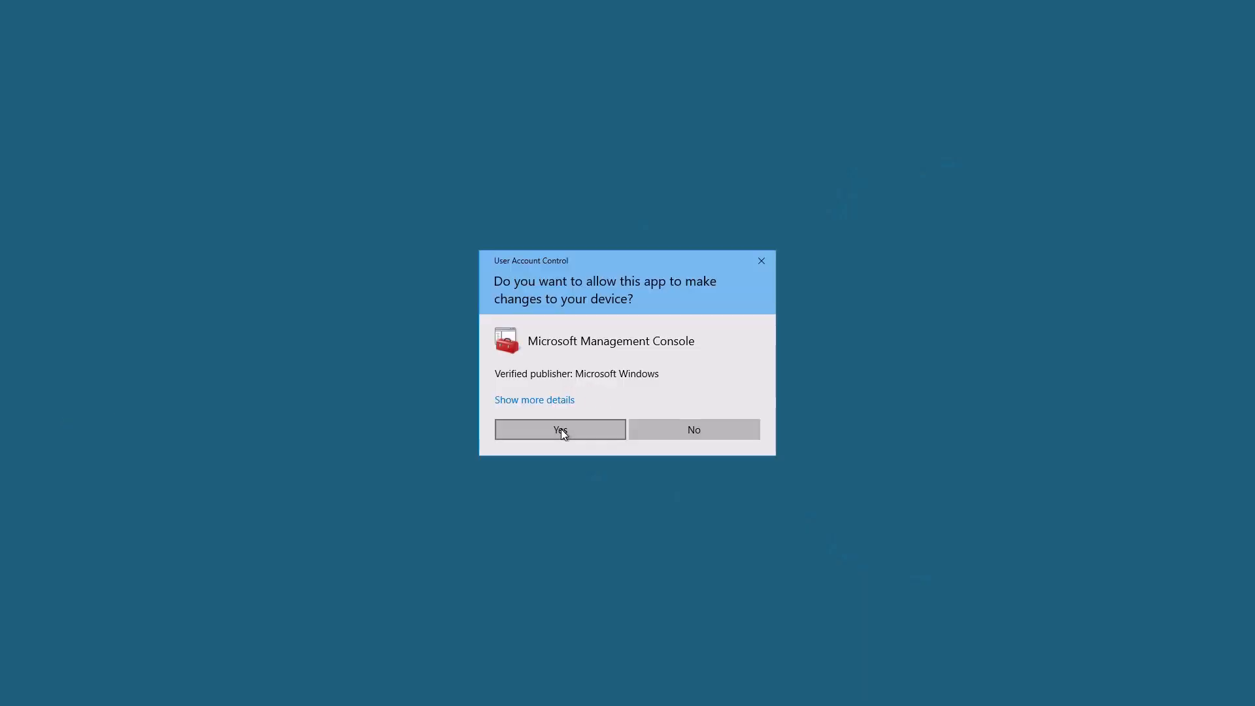
pyautogui.click(560, 431)
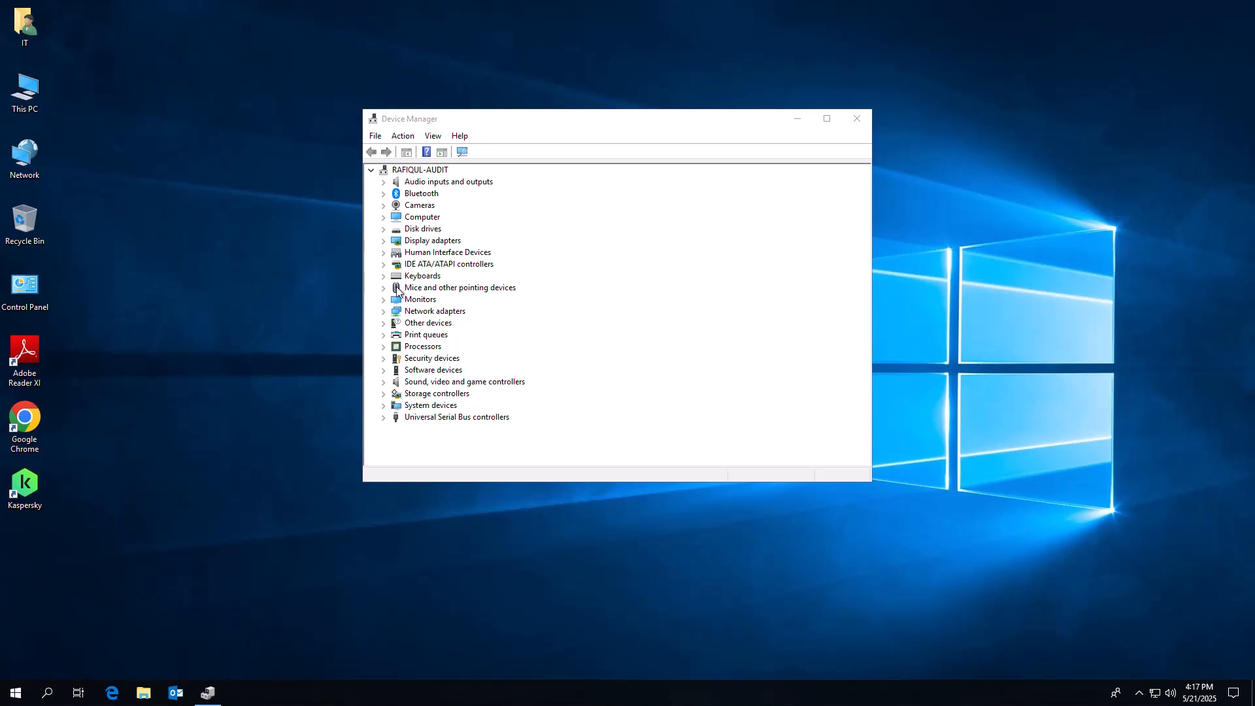
pyautogui.moveTo(385, 318)
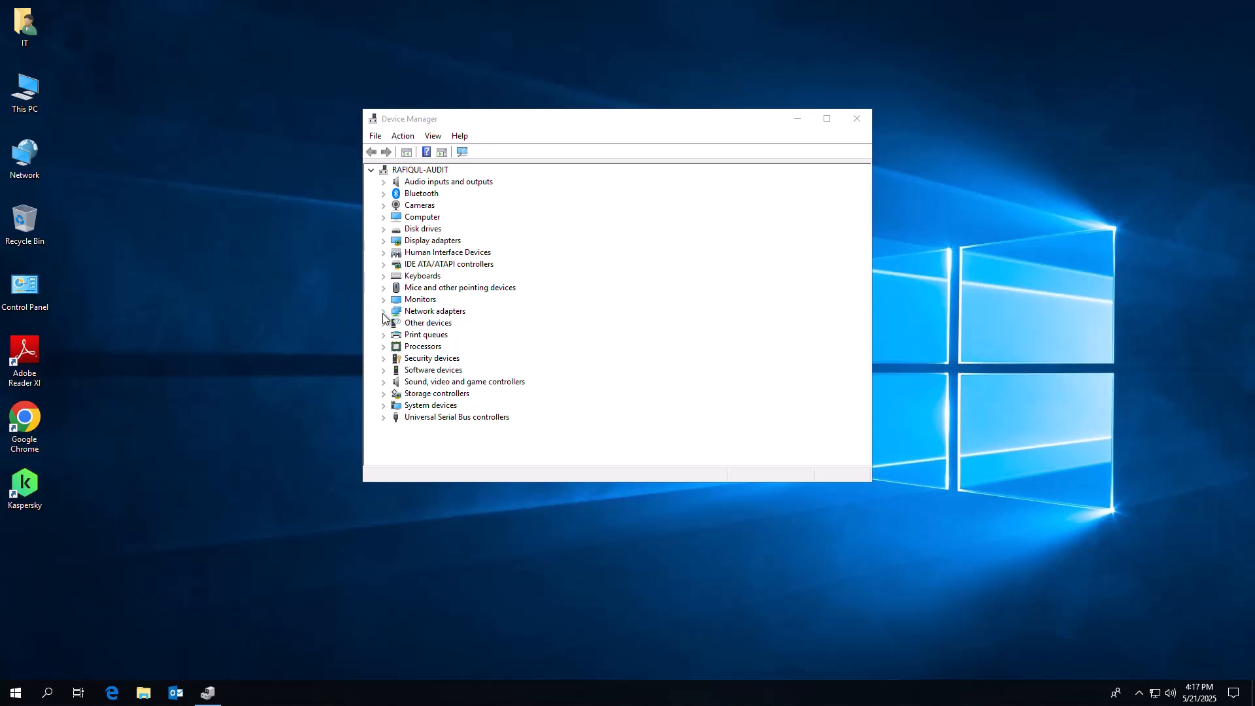
# - Expand Network adapters and start uninstalling the Broadcom Wi-Fi adapter
pyautogui.click(383, 311)
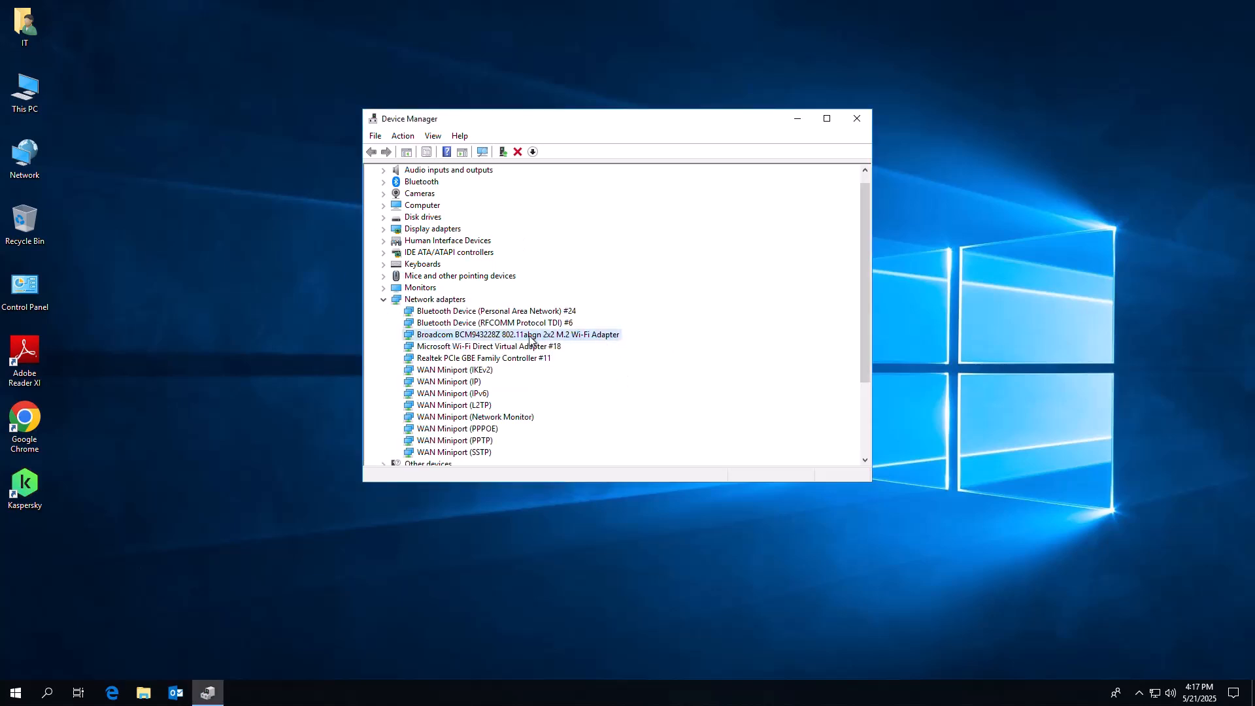
pyautogui.rightClick(518, 333)
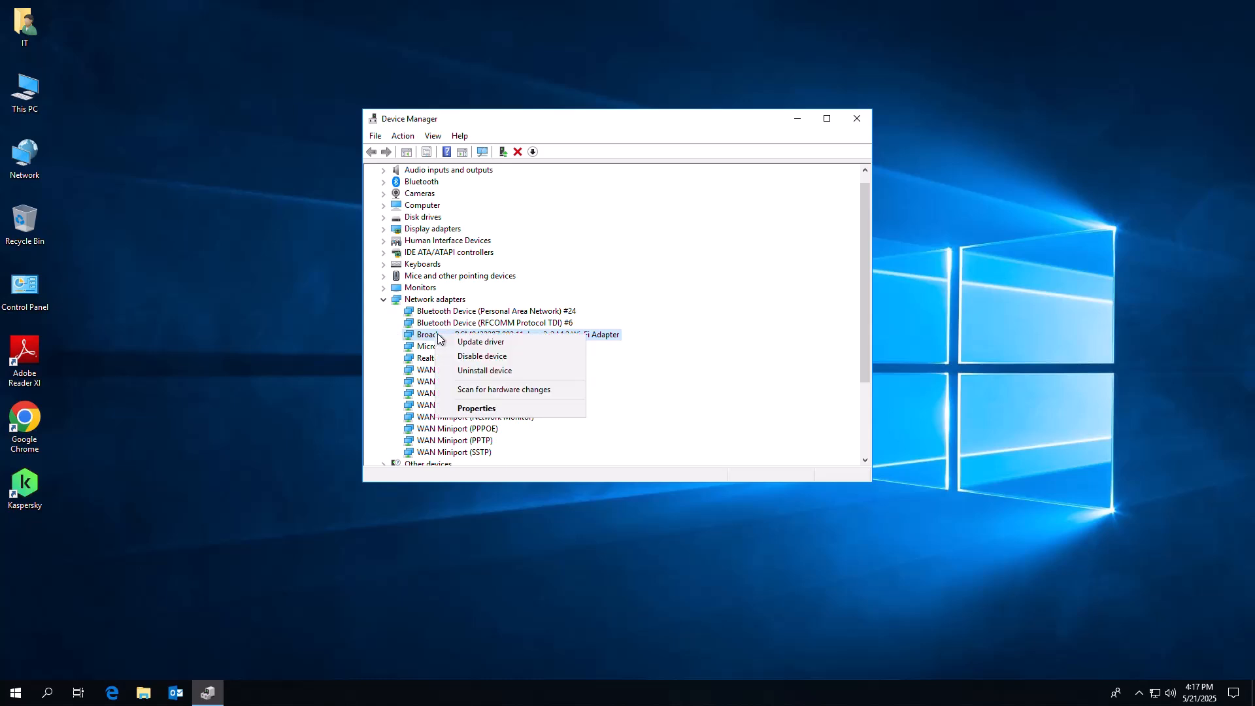
pyautogui.click(483, 370)
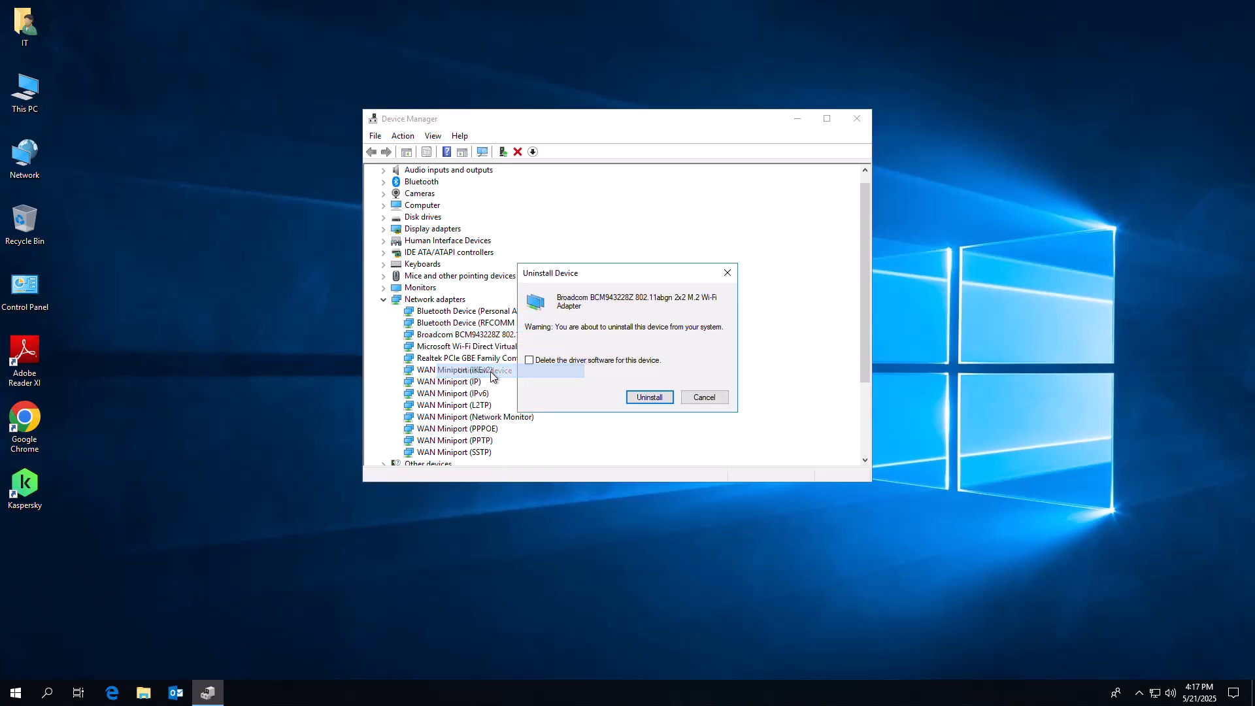
pyautogui.moveTo(535, 368)
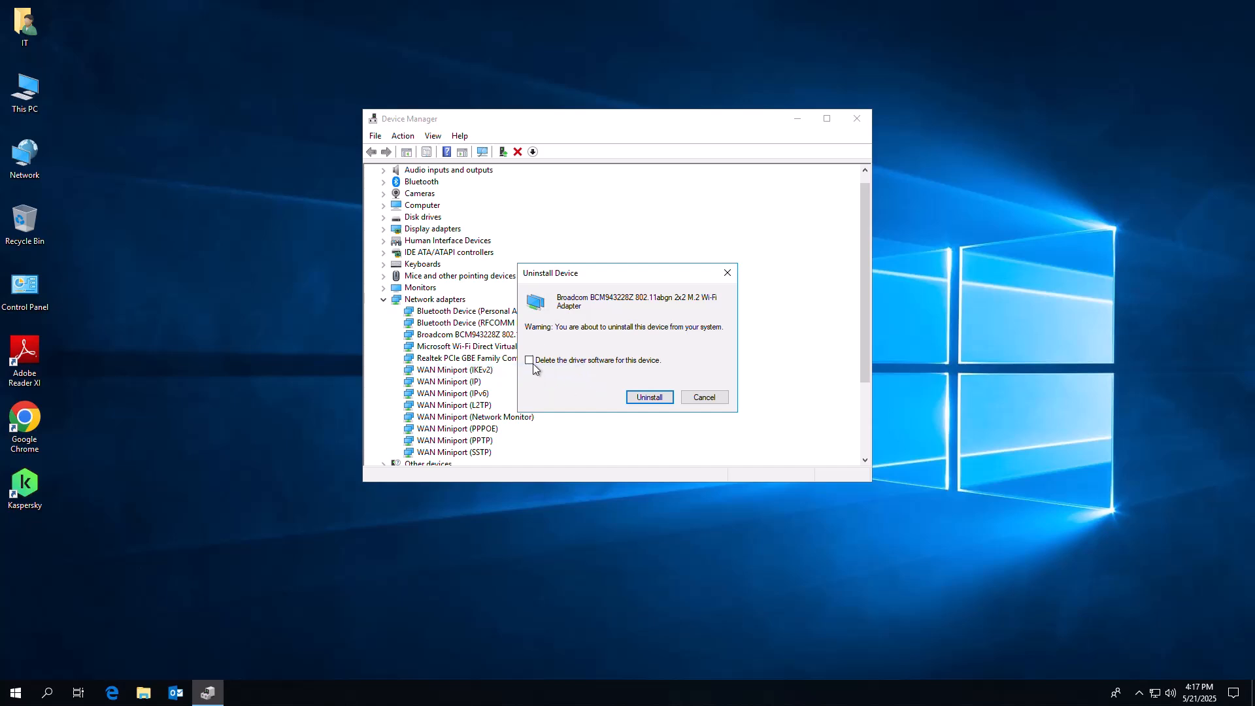
# - Confirm uninstalling the Broadcom Wi-Fi adapter with 'Delete the driver software for this device' ticked
pyautogui.click(529, 359)
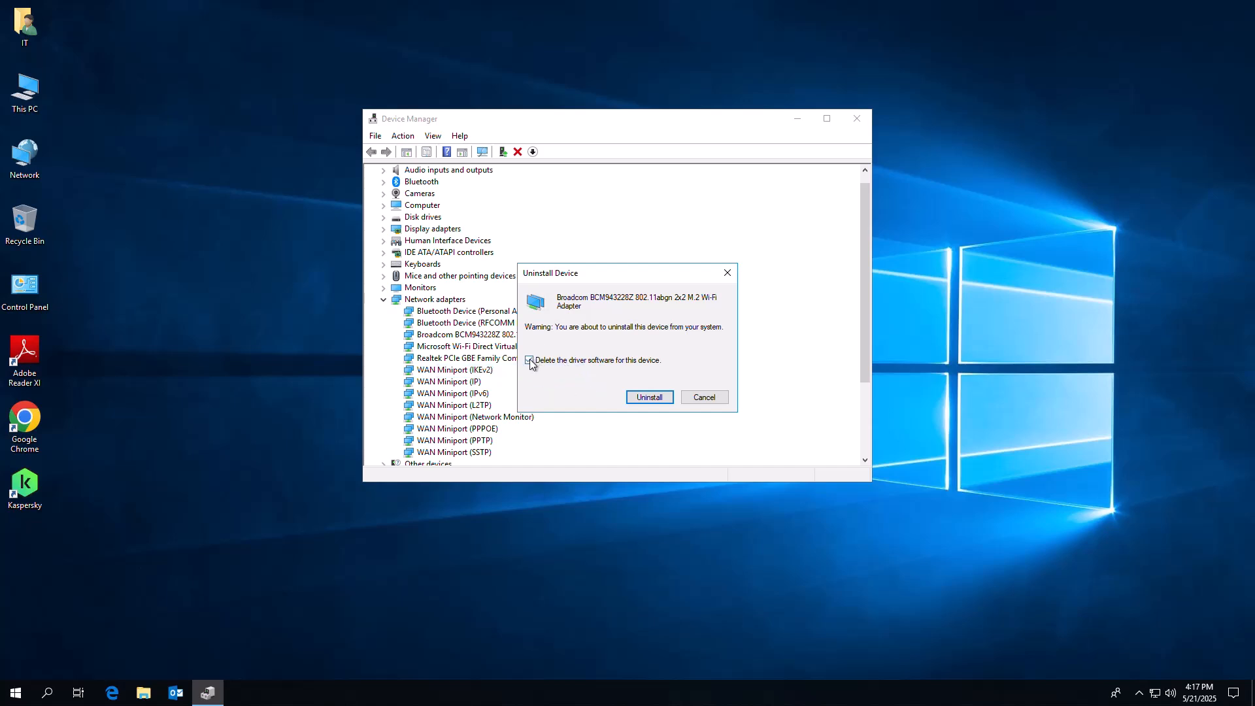
pyautogui.click(529, 360)
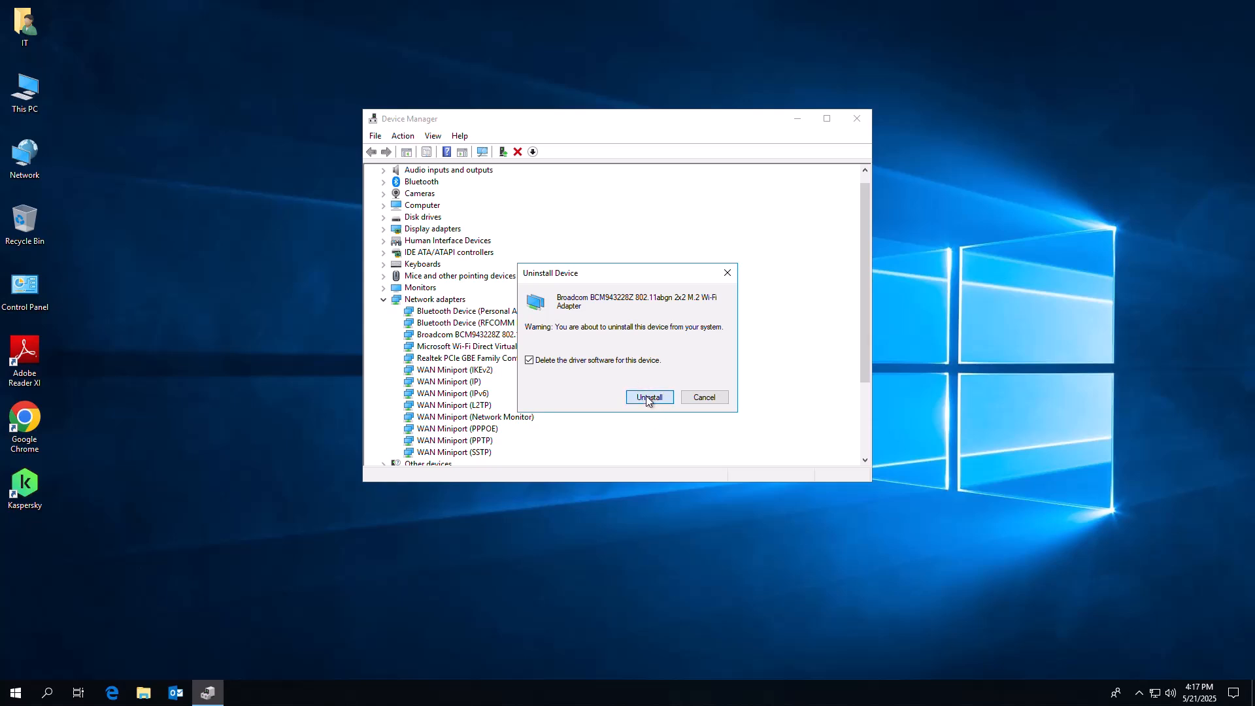
pyautogui.click(648, 397)
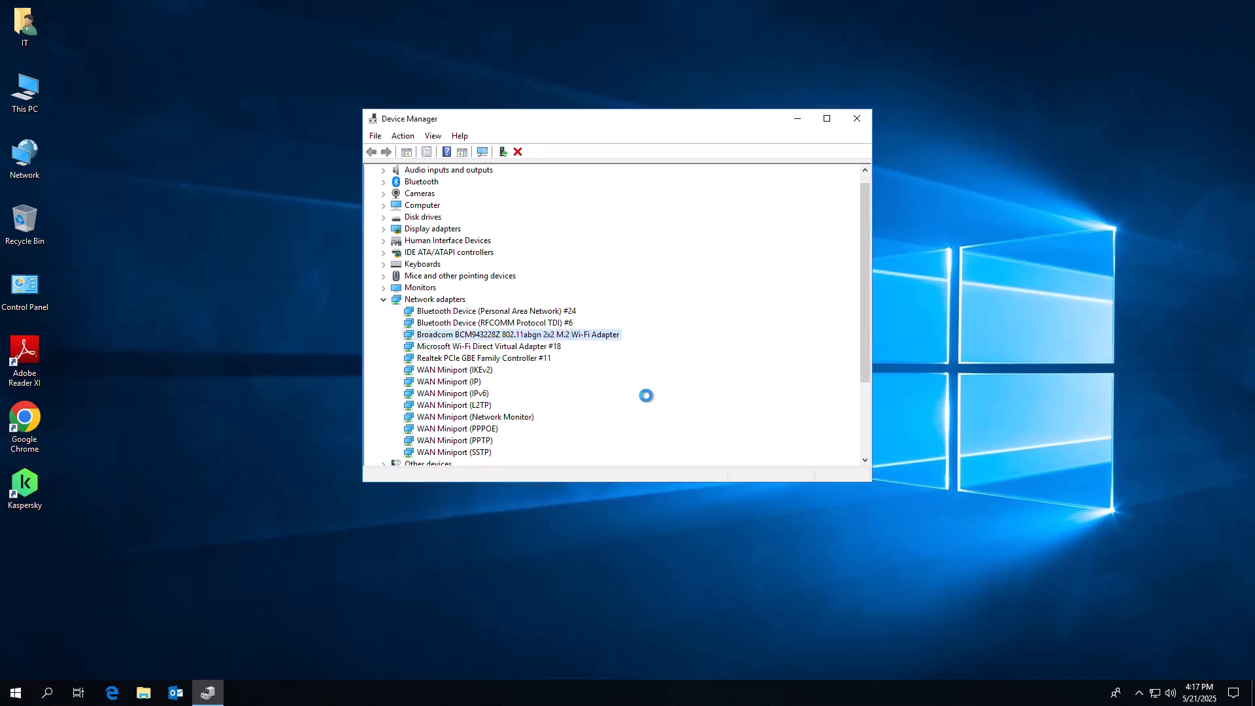
# - Scan for hardware changes so the card reappears as Broadcom 802.11n Network Adapter #2
pyautogui.click(517, 151)
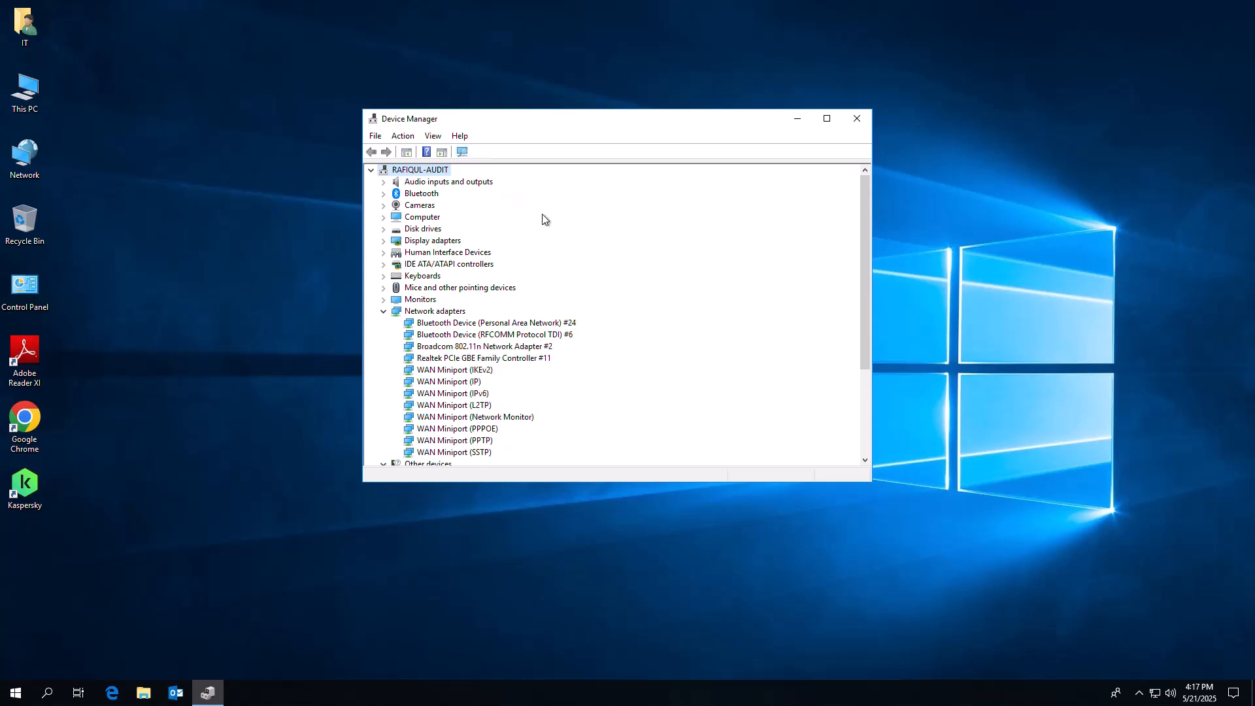
pyautogui.moveTo(620, 361)
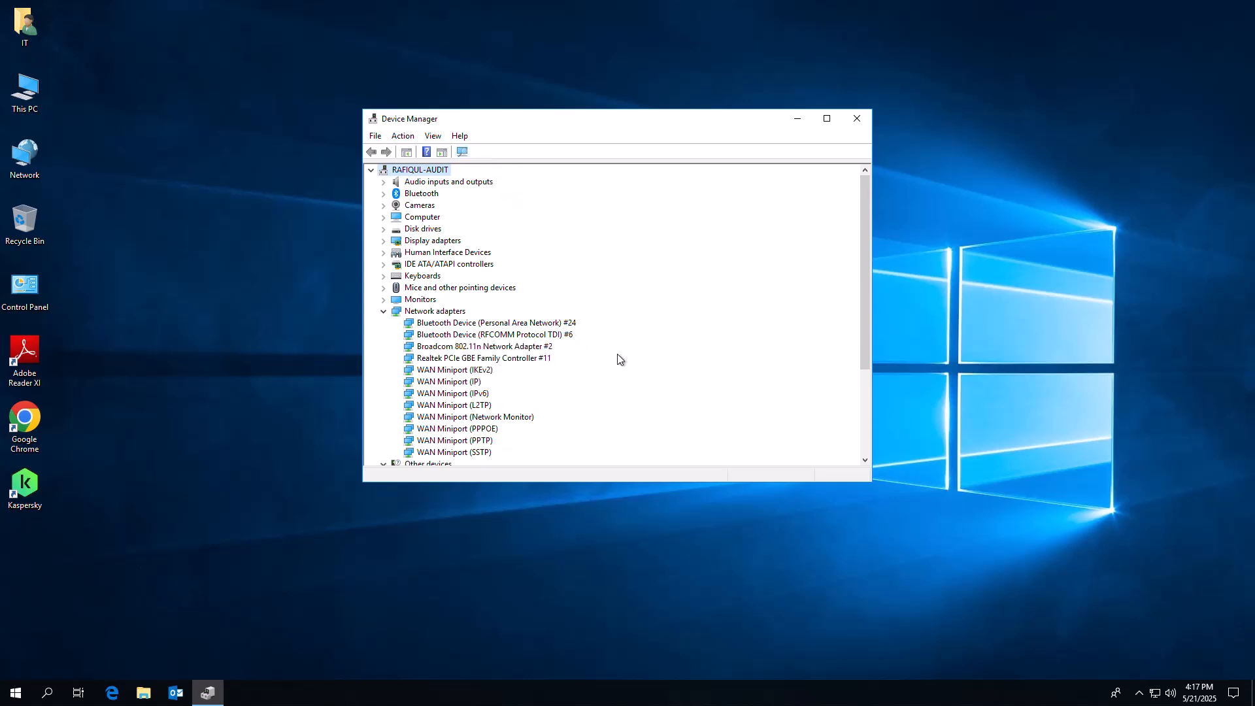